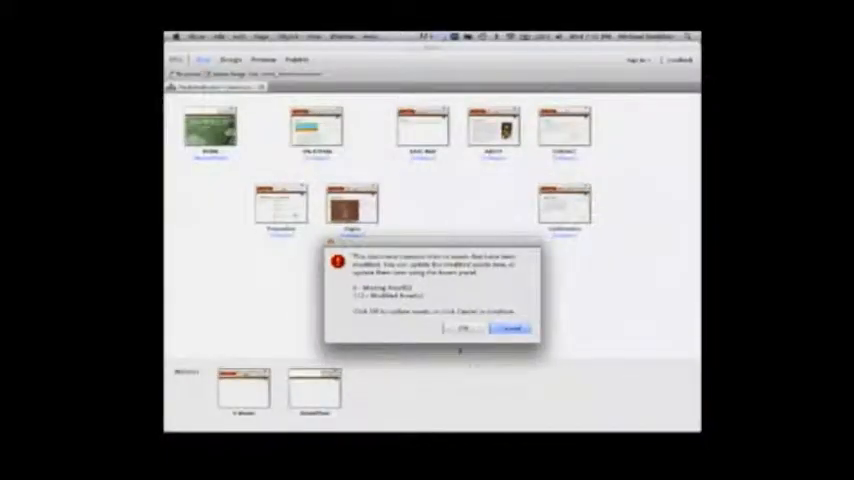
Step: Dismiss the missing/modified linked files alert to reveal the sample site's Plan view
{"action": "left_click", "coordinate": [510, 328]}
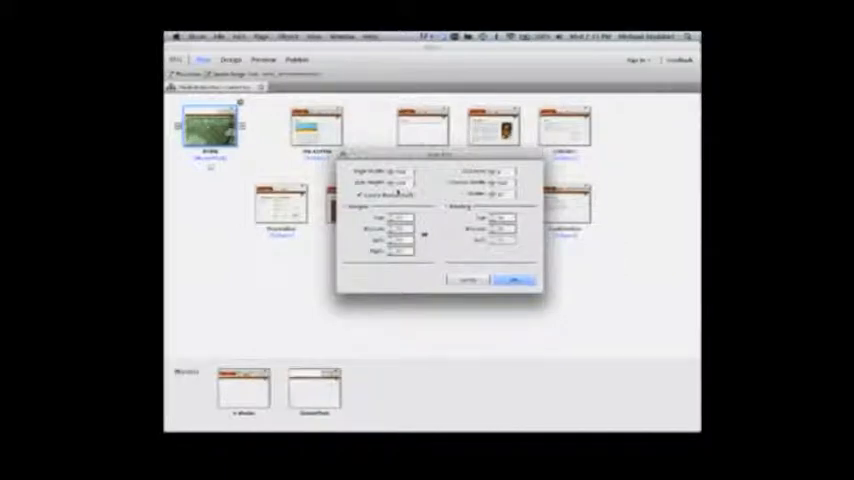
Step: Confirm the New Site settings to create a blank site with one Home page and A-Master
{"action": "left_click", "coordinate": [512, 280]}
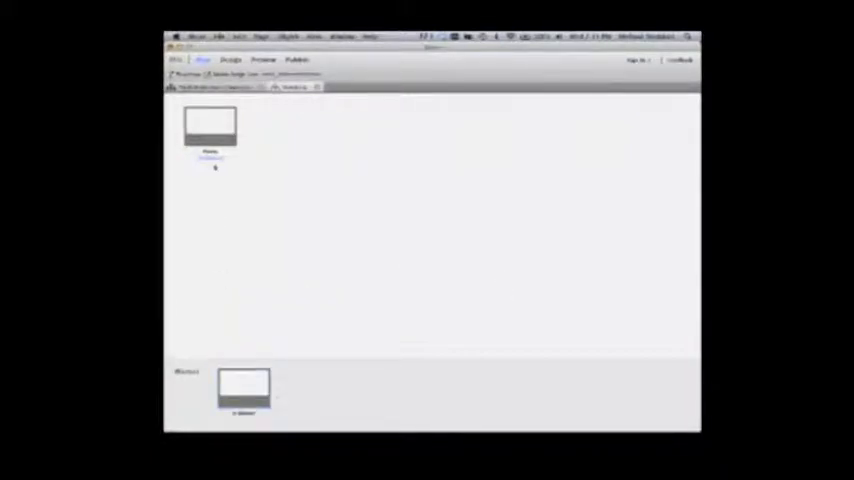
Step: Open the Koffee Cart home page in Design view and scroll down its content area
{"action": "left_click", "coordinate": [210, 128]}
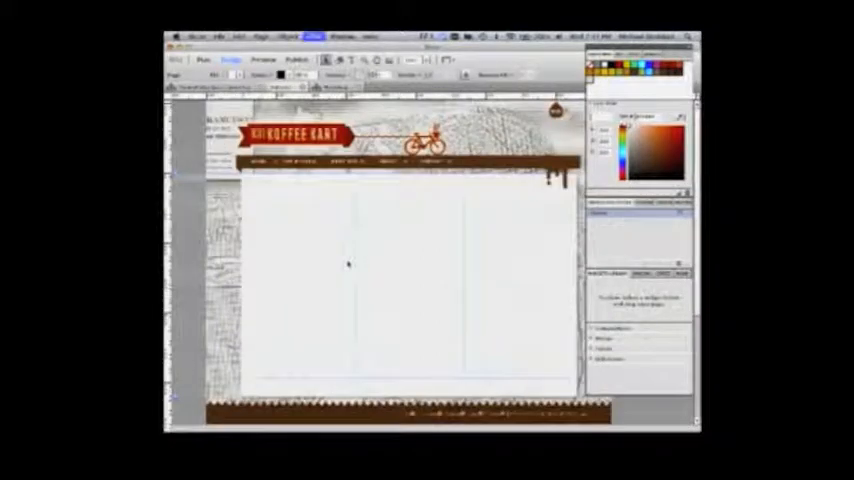
{"action": "scroll", "scroll_direction": "down", "scroll_amount": 3}
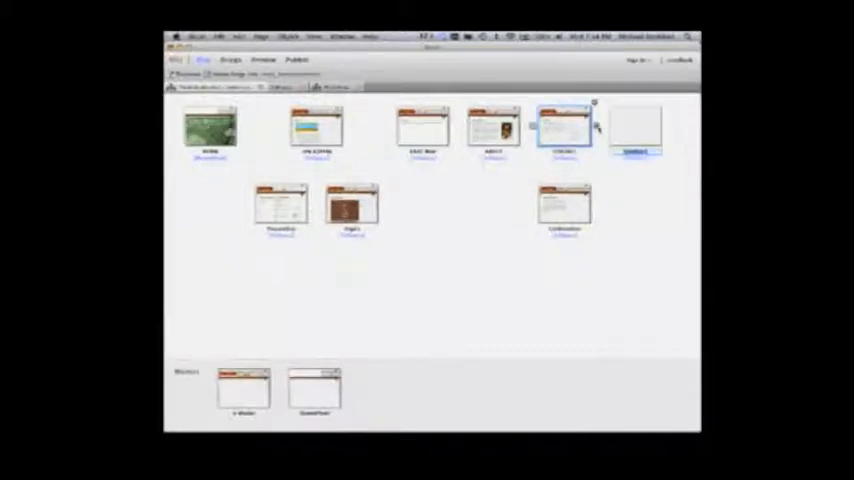
Step: Add a new blank top-level page at the end of the sample site's top row
{"action": "left_click", "coordinate": [636, 130]}
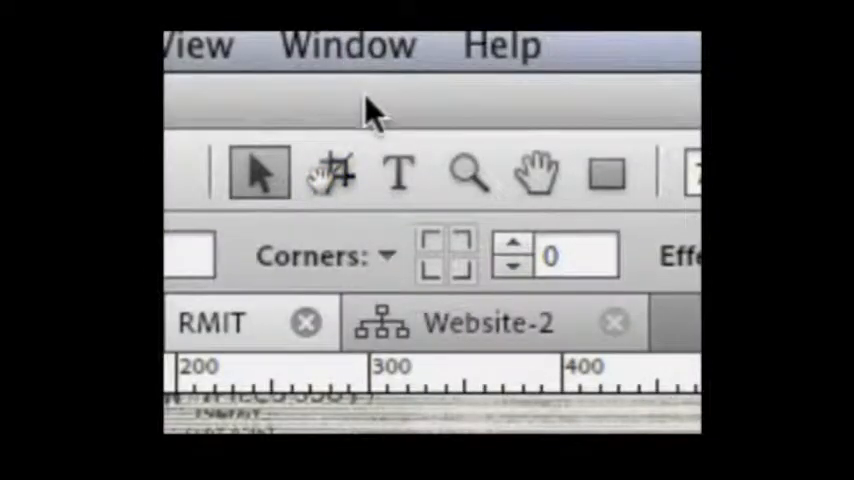
Step: Open the Website-2 page in Design view
{"action": "left_click", "coordinate": [330, 172]}
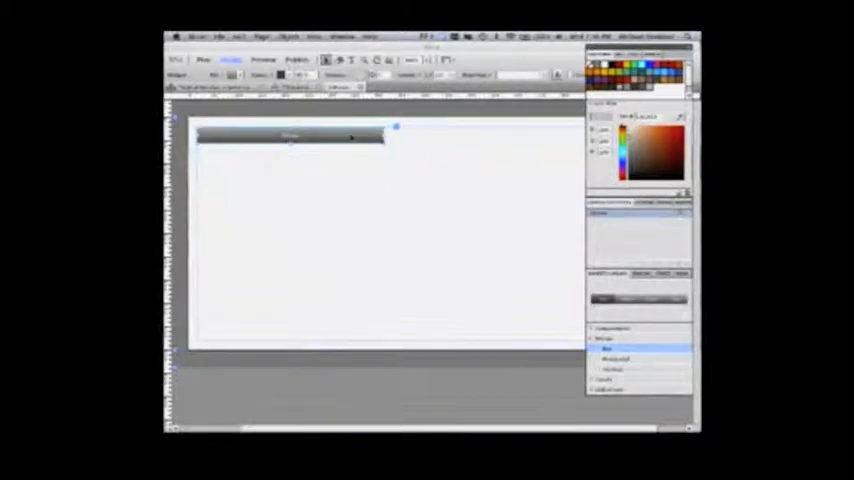
Step: Place the Horizontal menu widget across the top of the Website-2 page
{"action": "left_click", "coordinate": [396, 128]}
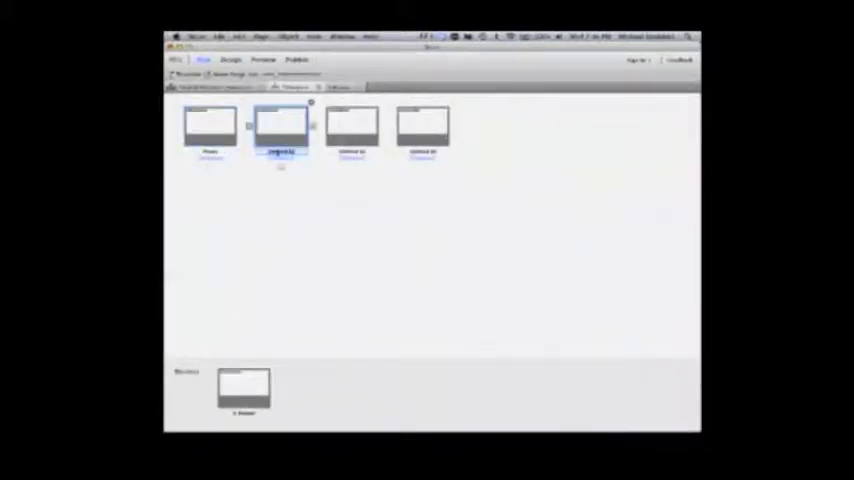
Step: Rename the third top-level page so the plan lists Home, RMIT and ECU
{"action": "left_click", "coordinate": [352, 126]}
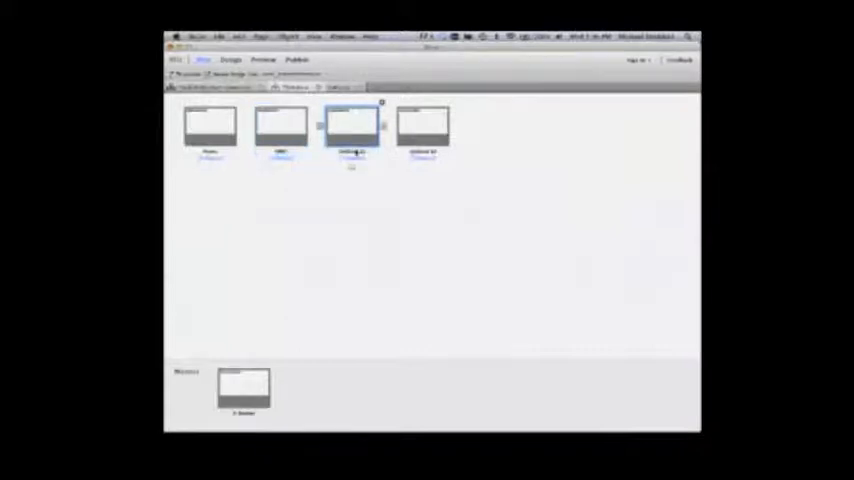
{"action": "left_click", "coordinate": [424, 126]}
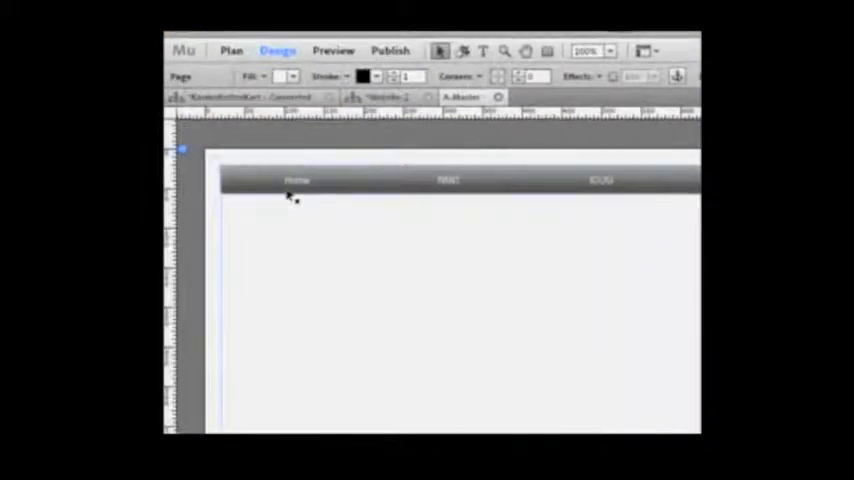
Step: Select the menu bar and its Home item to check it now lists Home, RMIT and ECU
{"action": "left_click", "coordinate": [296, 180]}
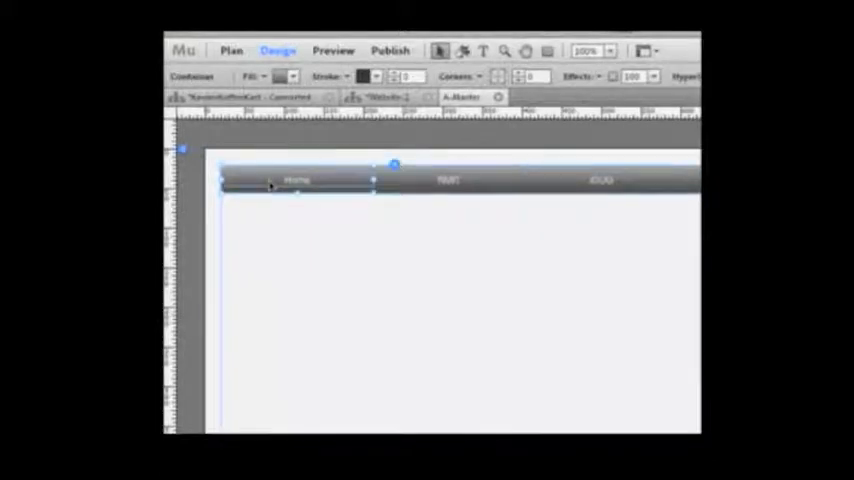
{"action": "left_click", "coordinate": [296, 180]}
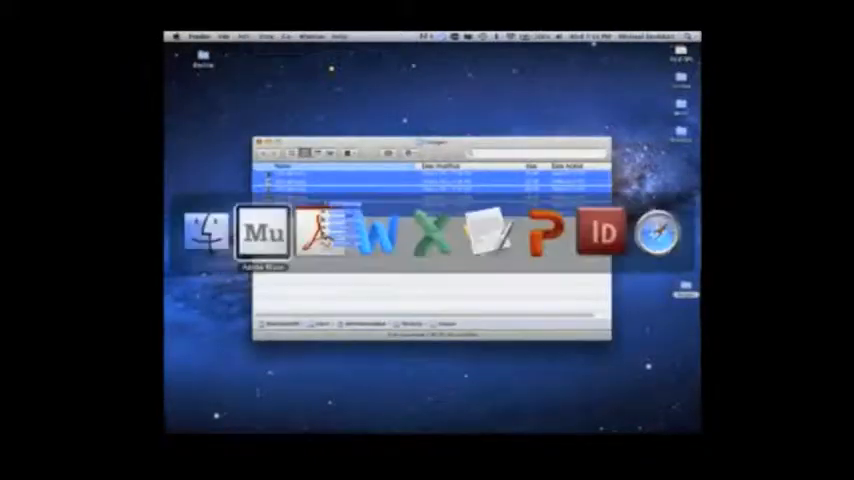
Step: Switch from the Finder folder window back to Adobe Muse
{"action": "left_click", "coordinate": [264, 232]}
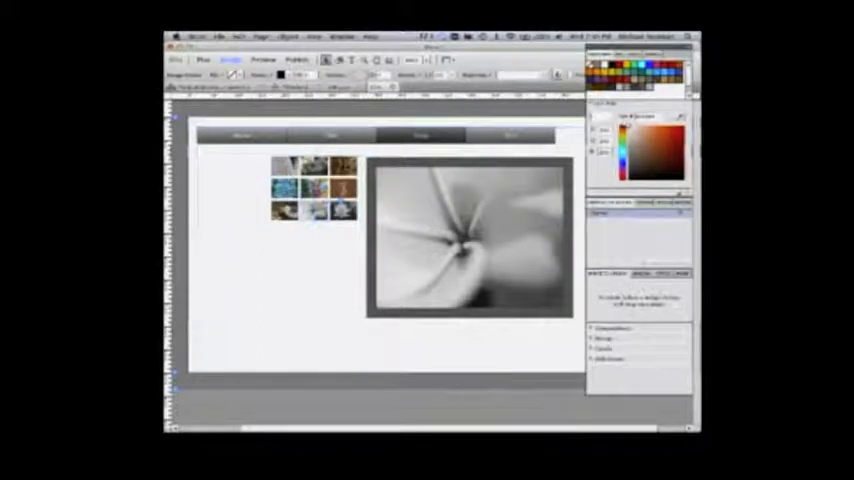
Step: Switch the site to Preview mode to test how the gallery behaves
{"action": "left_click", "coordinate": [332, 210]}
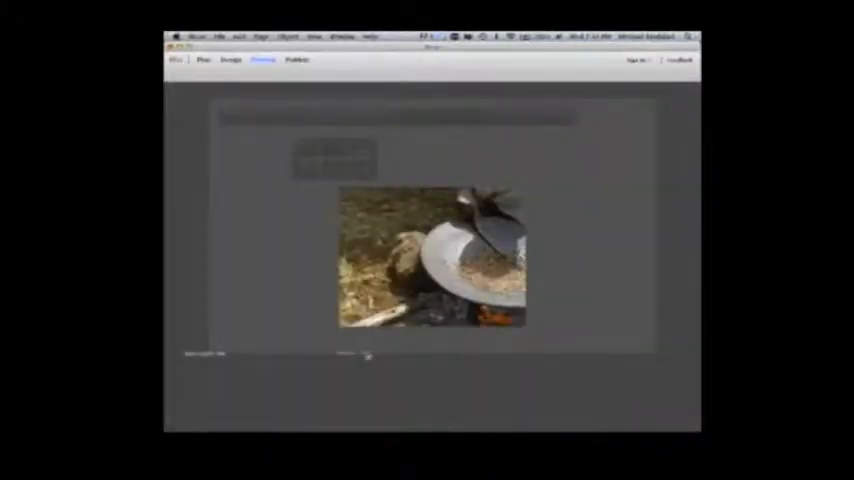
Step: Browse the slideshow in Preview, return to Design and start Export as HTML
{"action": "left_click", "coordinate": [218, 36]}
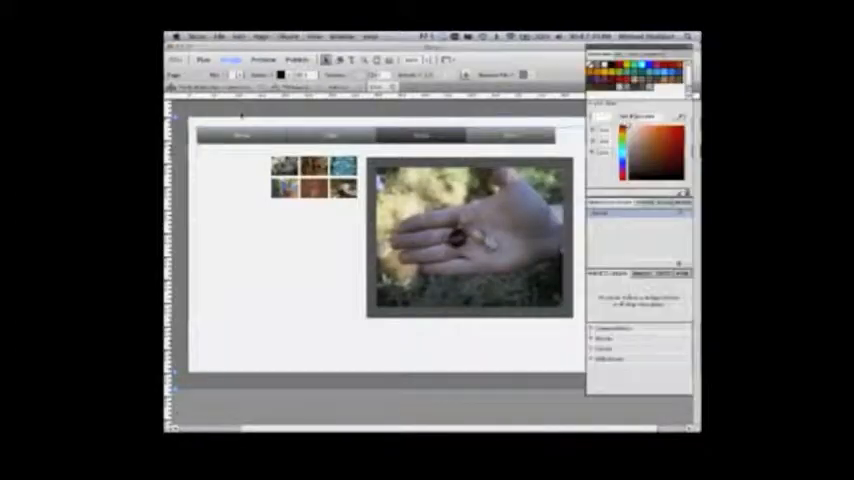
{"action": "left_click", "coordinate": [220, 36]}
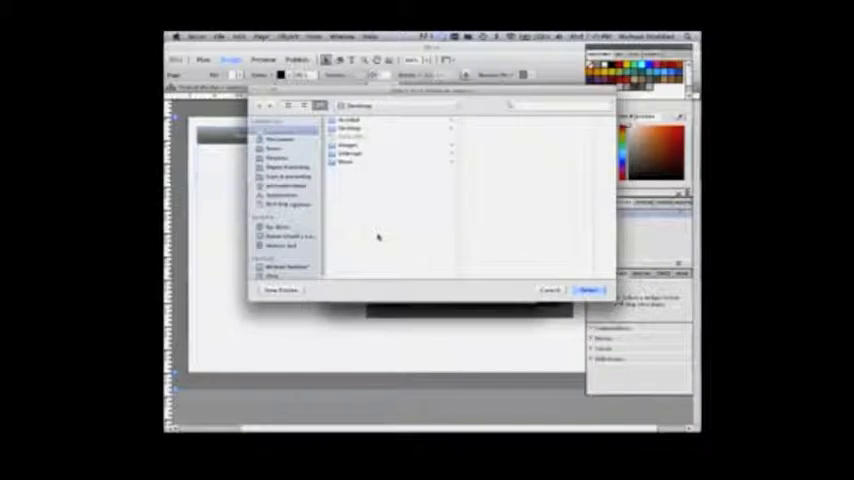
Step: Create a folder named MyNewFolder and select it as the HTML export destination
{"action": "left_click", "coordinate": [280, 290]}
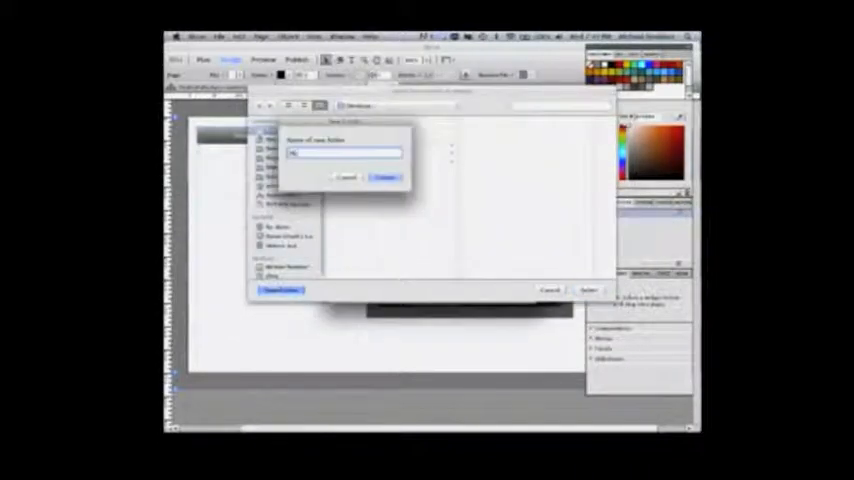
{"action": "type", "text": "MyNewFolder"}
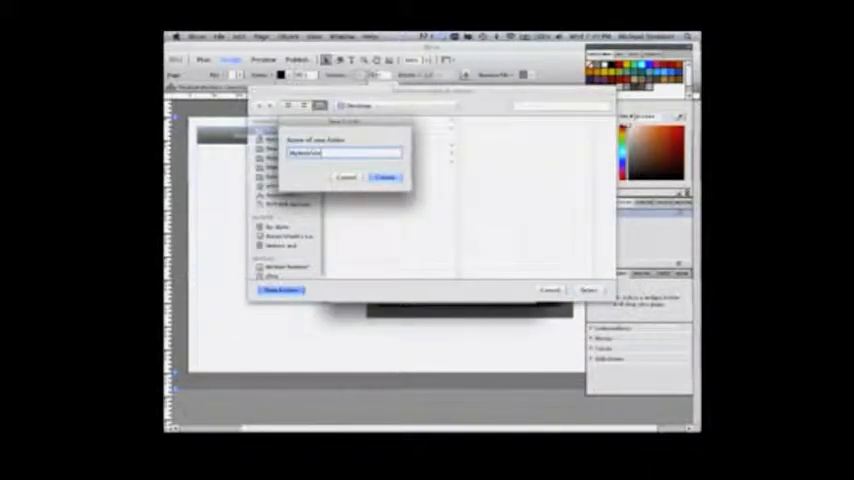
{"action": "left_click", "coordinate": [386, 176]}
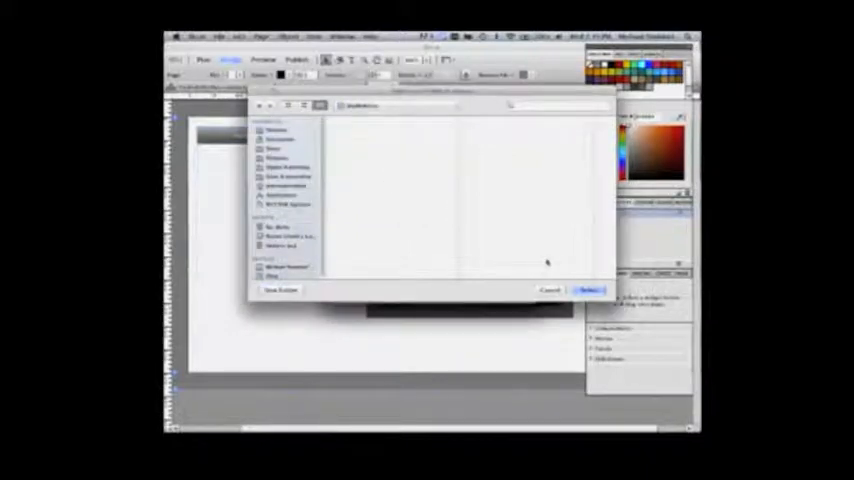
{"action": "left_click", "coordinate": [588, 290]}
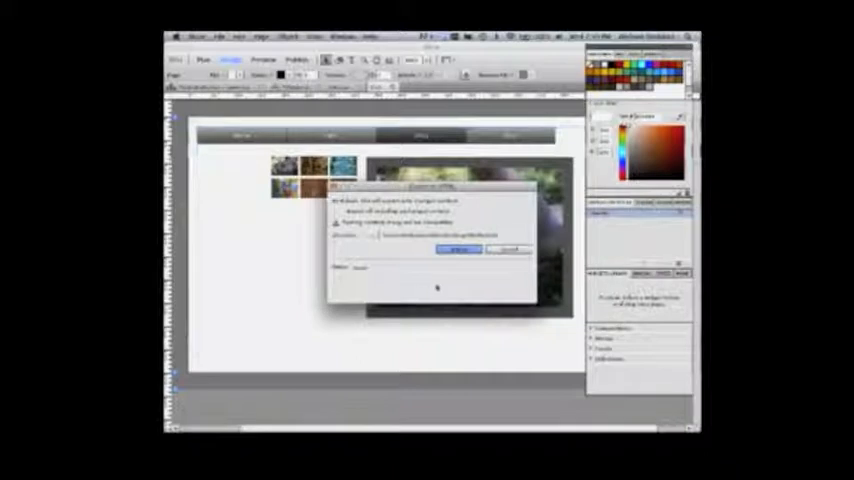
Step: Confirm the HTML export into MyNewFolder
{"action": "left_click", "coordinate": [458, 250]}
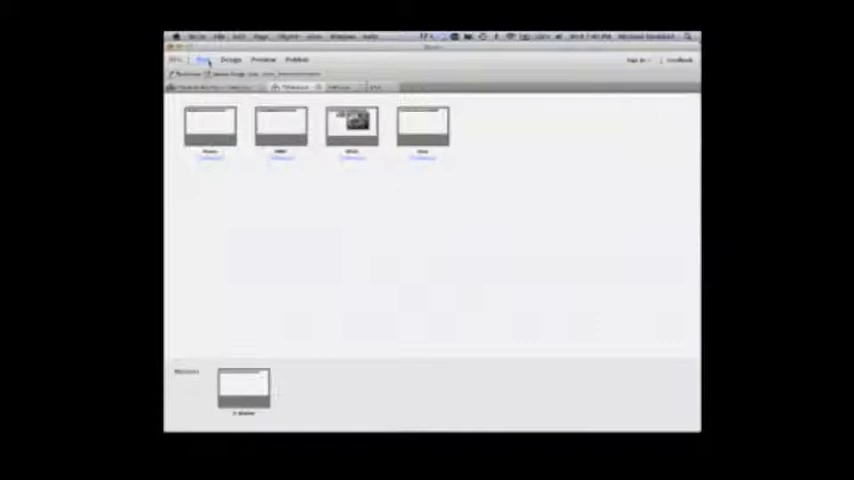
Step: Hide Muse and view the exported website files in Finder
{"action": "left_click", "coordinate": [280, 128]}
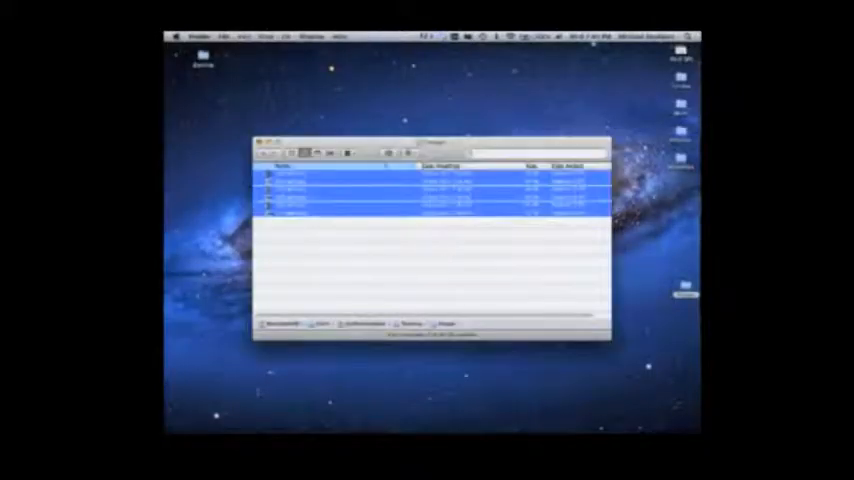
Step: Close the Finder window of exported files, leaving the desktop
{"action": "left_click", "coordinate": [260, 140]}
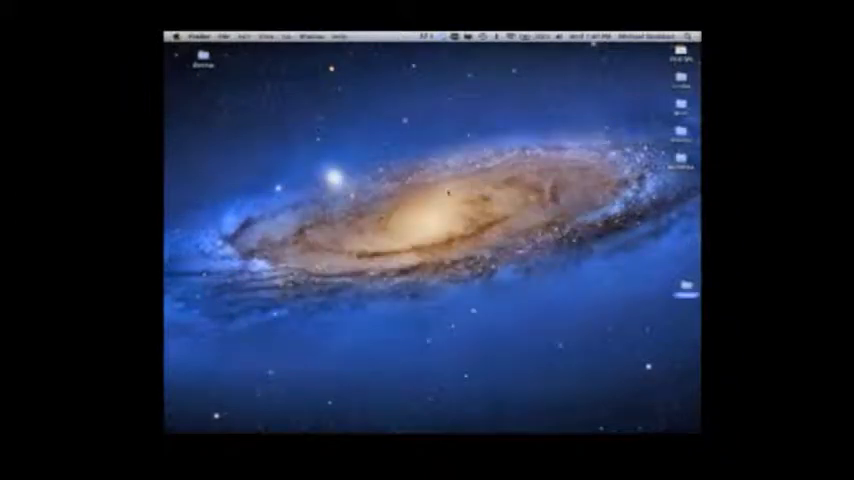